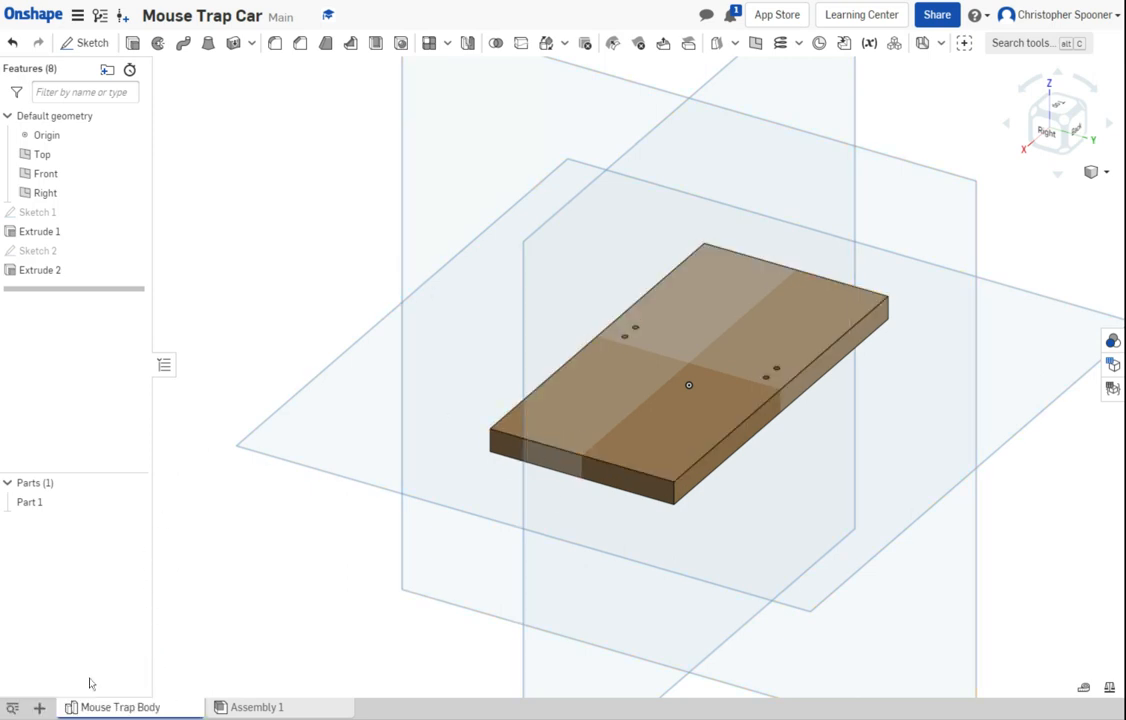
# Step: Create a new part studio in Mouse Trap Car and rename it 'Arm Holder'
pyautogui.click(39, 707)
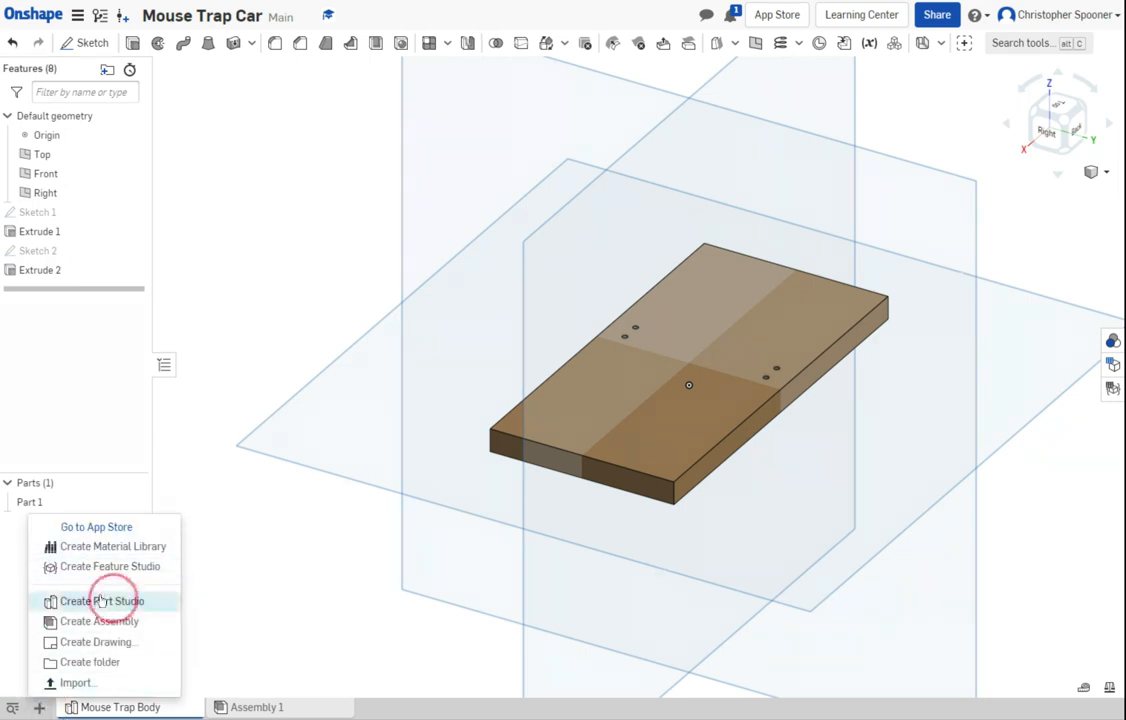
pyautogui.click(103, 601)
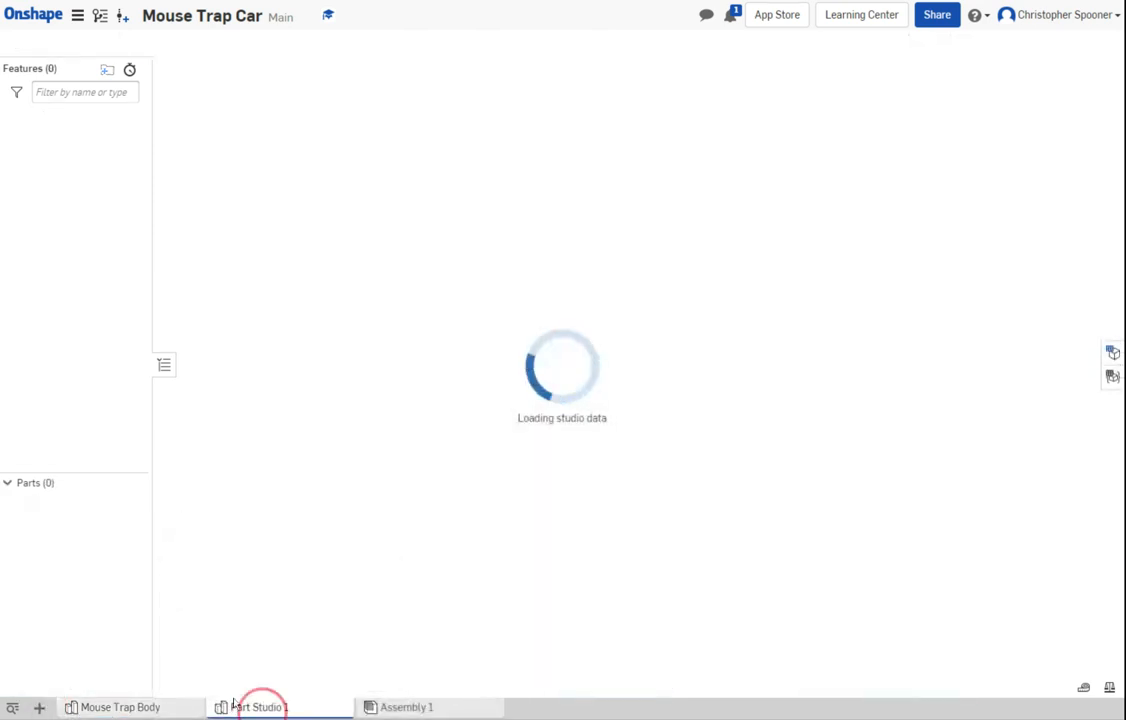
pyautogui.rightClick(259, 707)
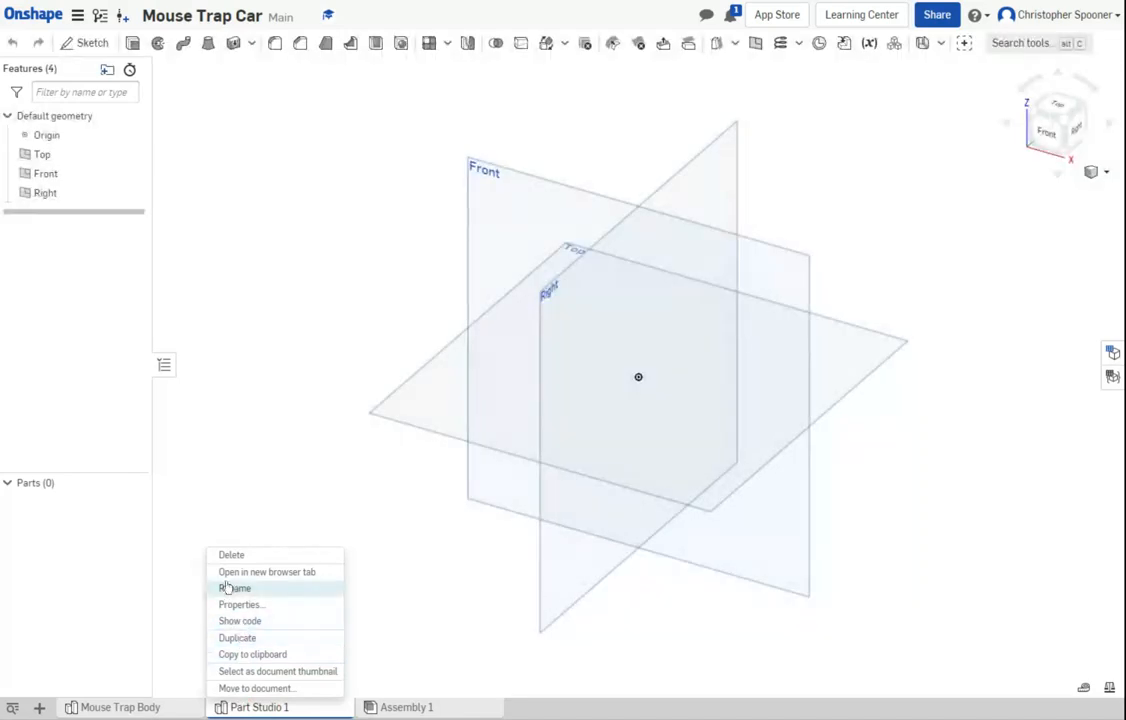
pyautogui.click(235, 588)
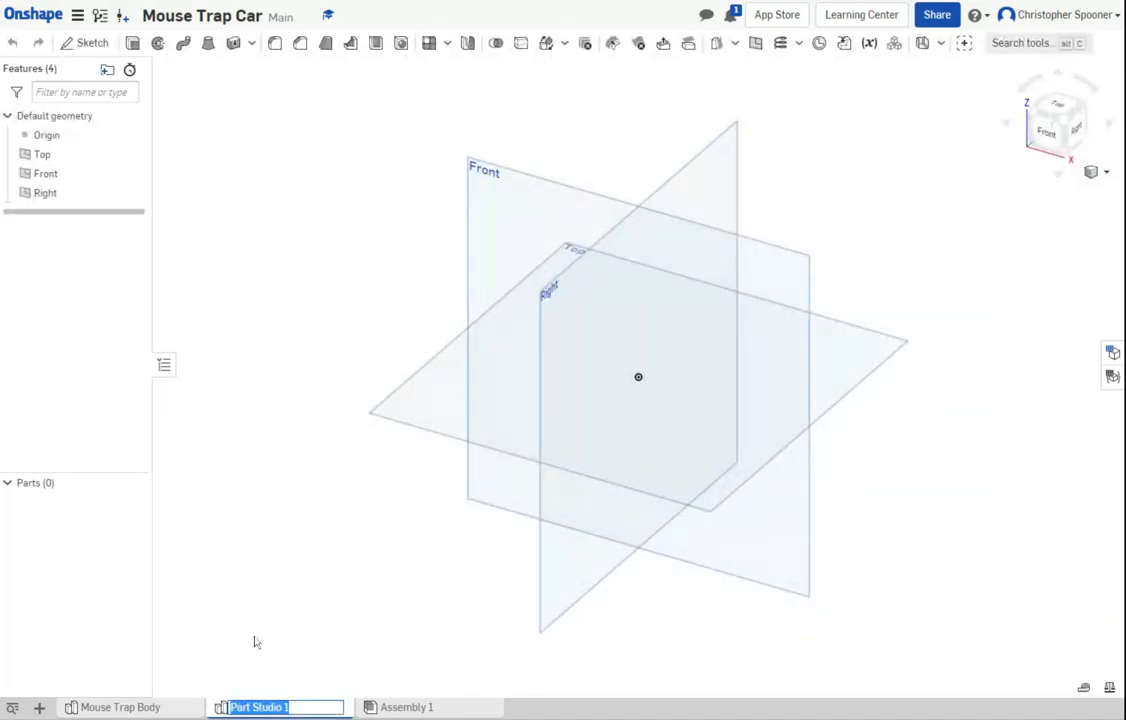
pyautogui.moveTo(276, 674)
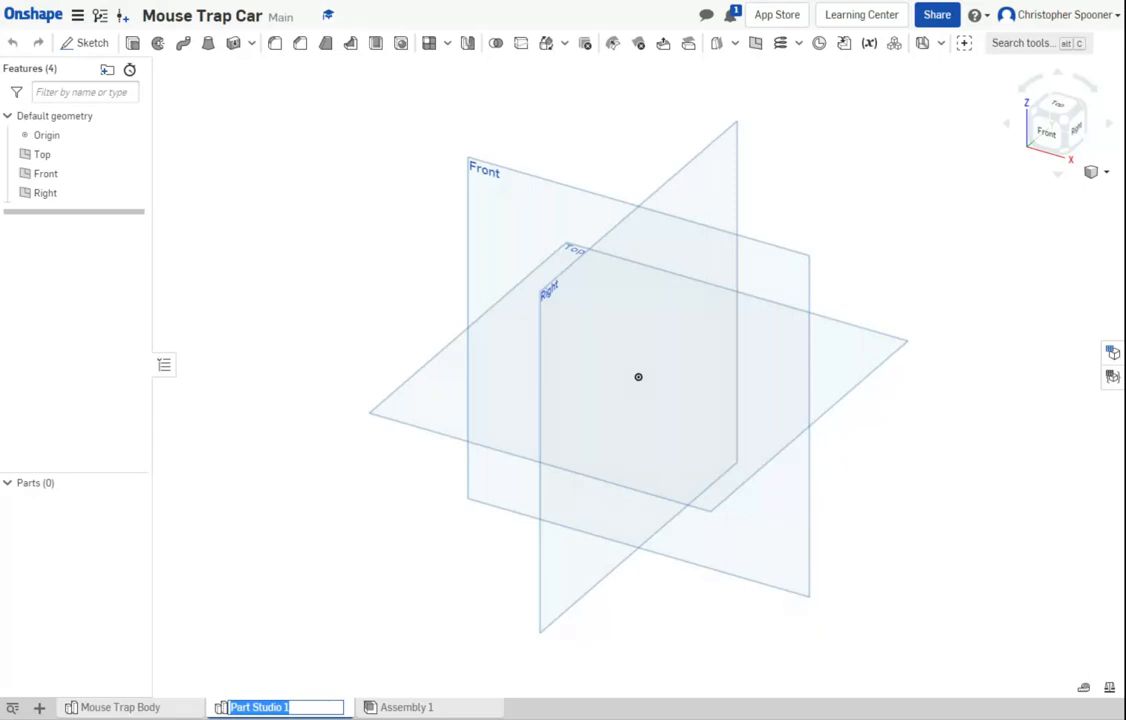
pyautogui.write('Arm Holder')
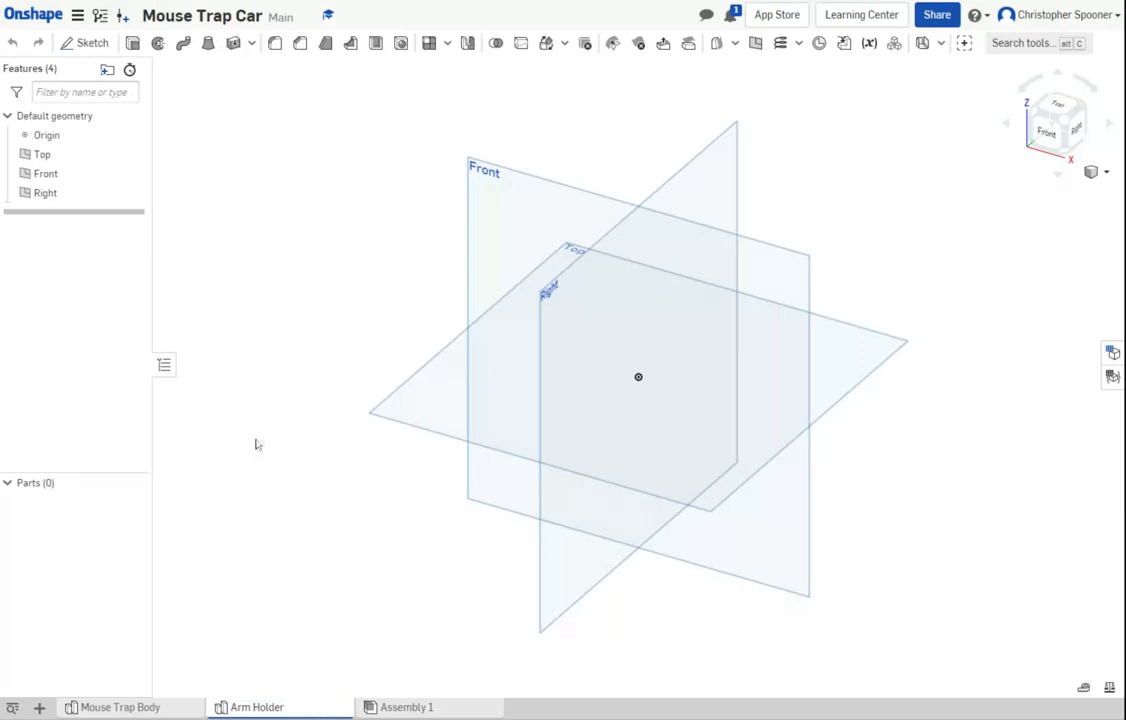
pyautogui.moveTo(243, 142)
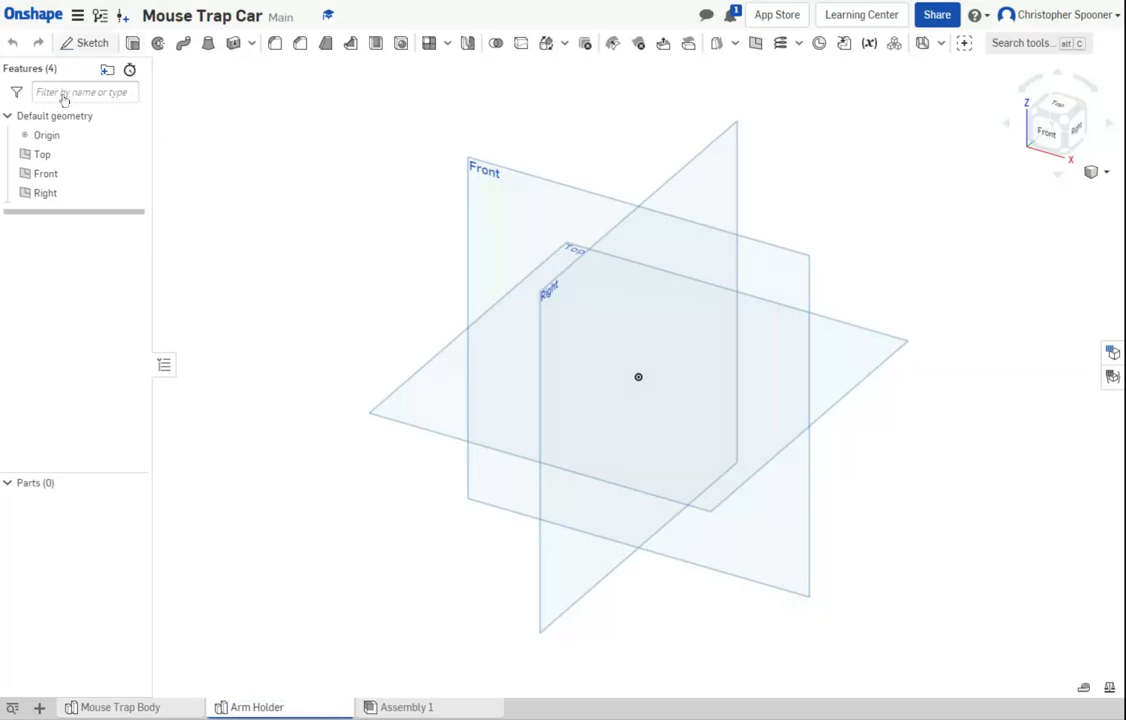
pyautogui.moveTo(224, 123)
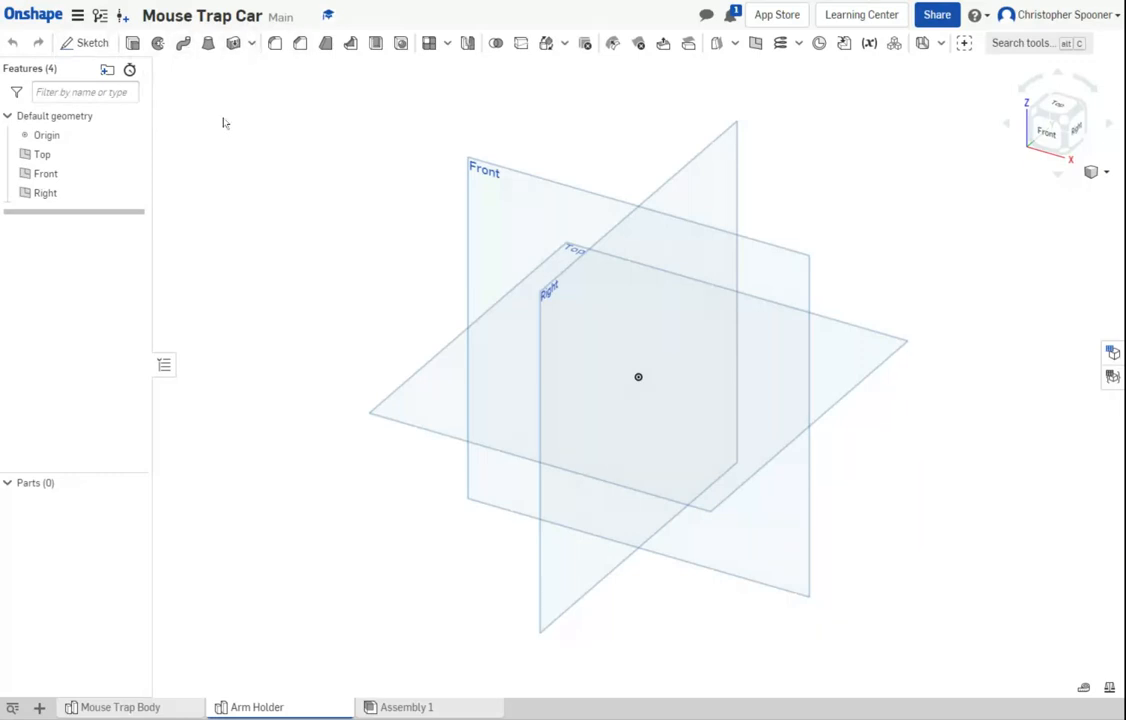
# Step: Sketch on Top a circle right of the origin and a vertical construction line below it
pyautogui.click(92, 42)
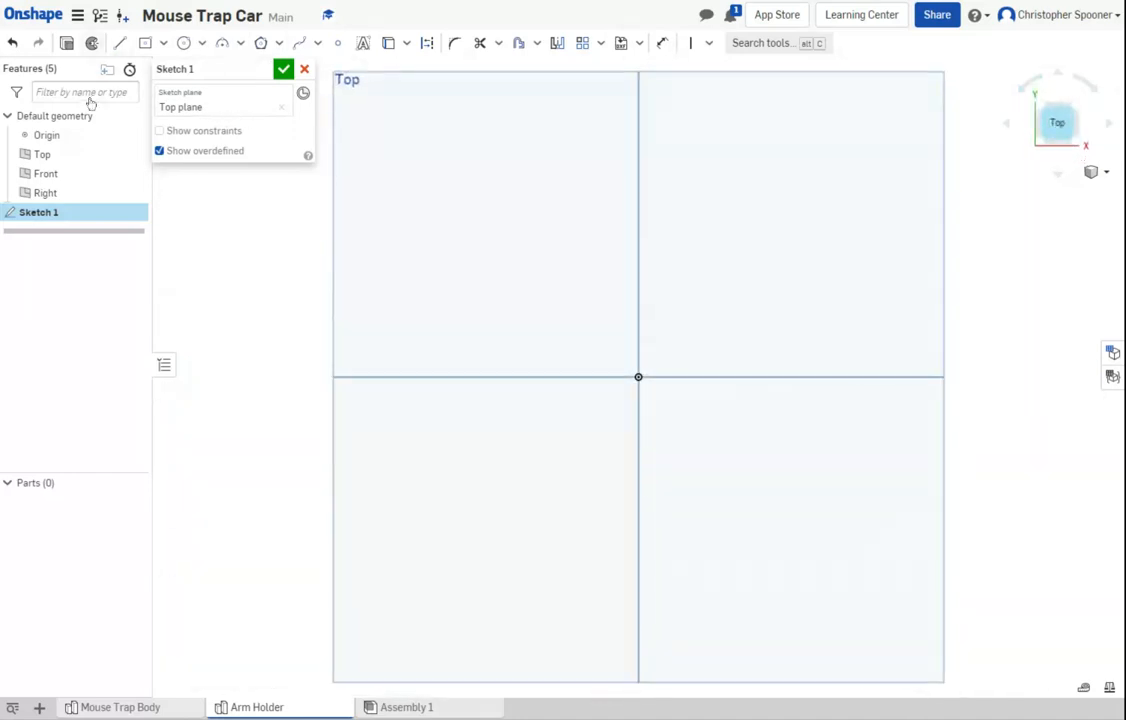
pyautogui.click(184, 42)
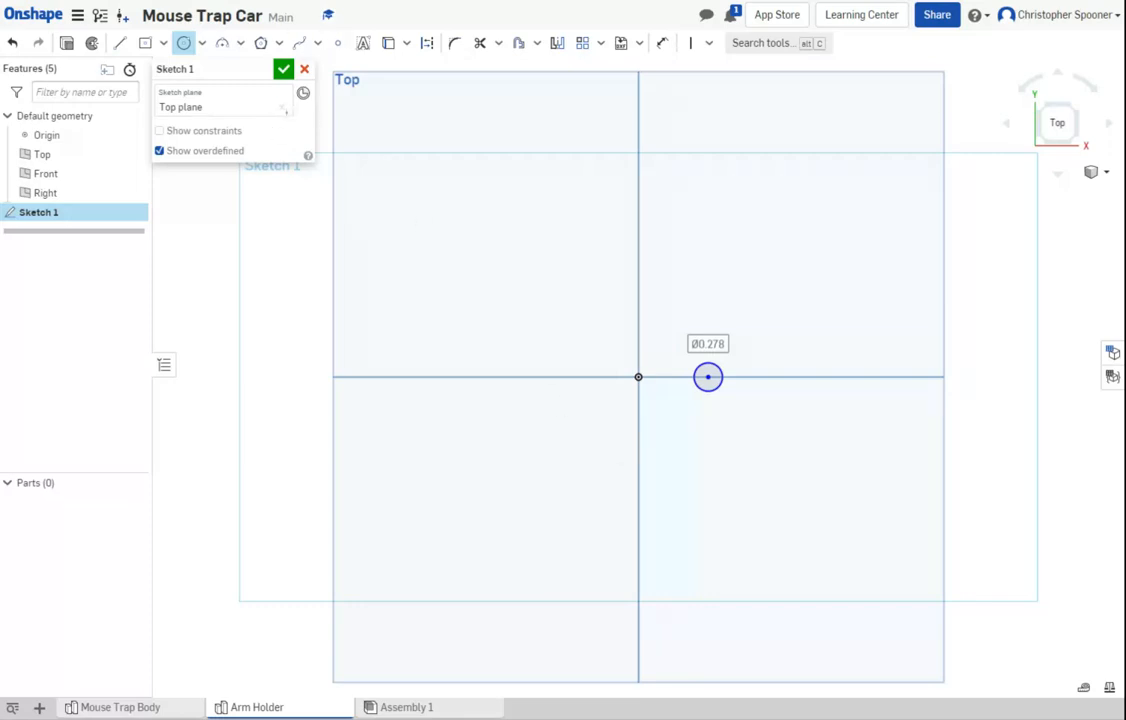
pyautogui.click(119, 43)
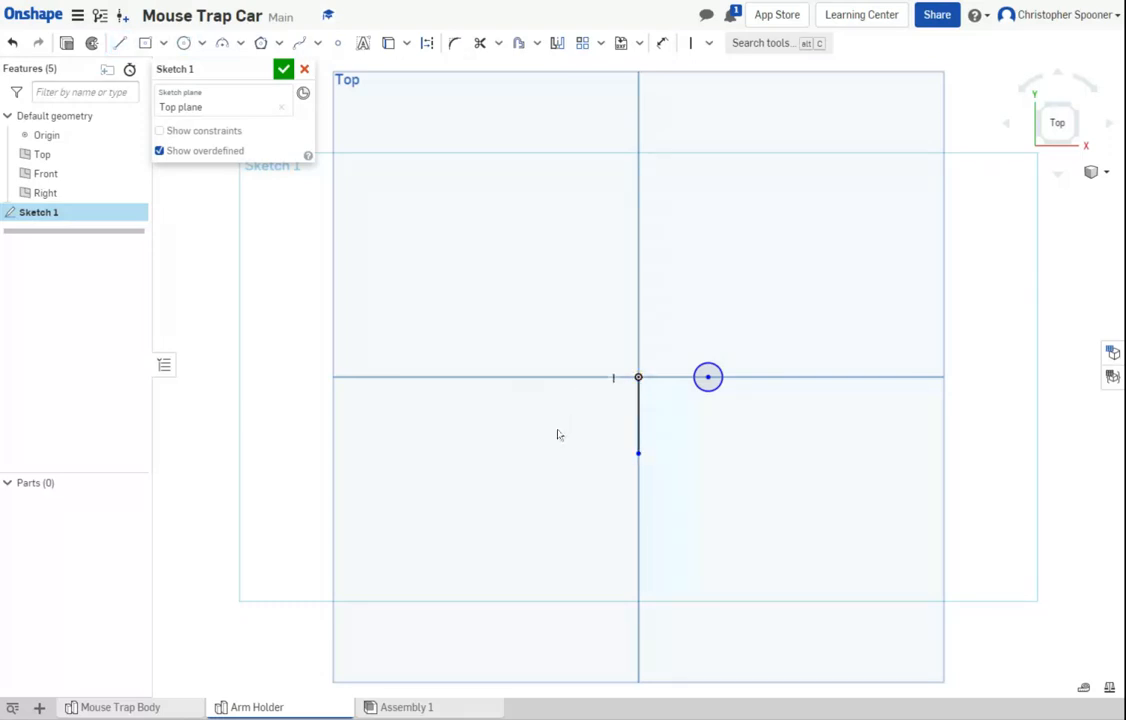
pyautogui.click(638, 413)
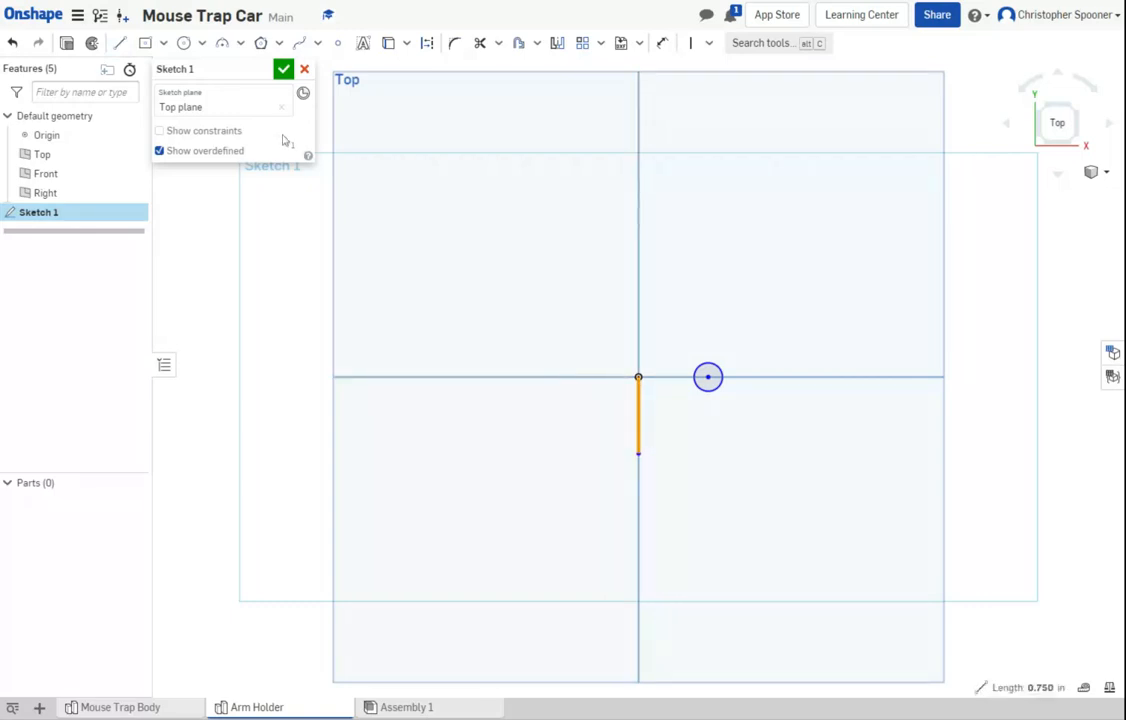
pyautogui.click(427, 43)
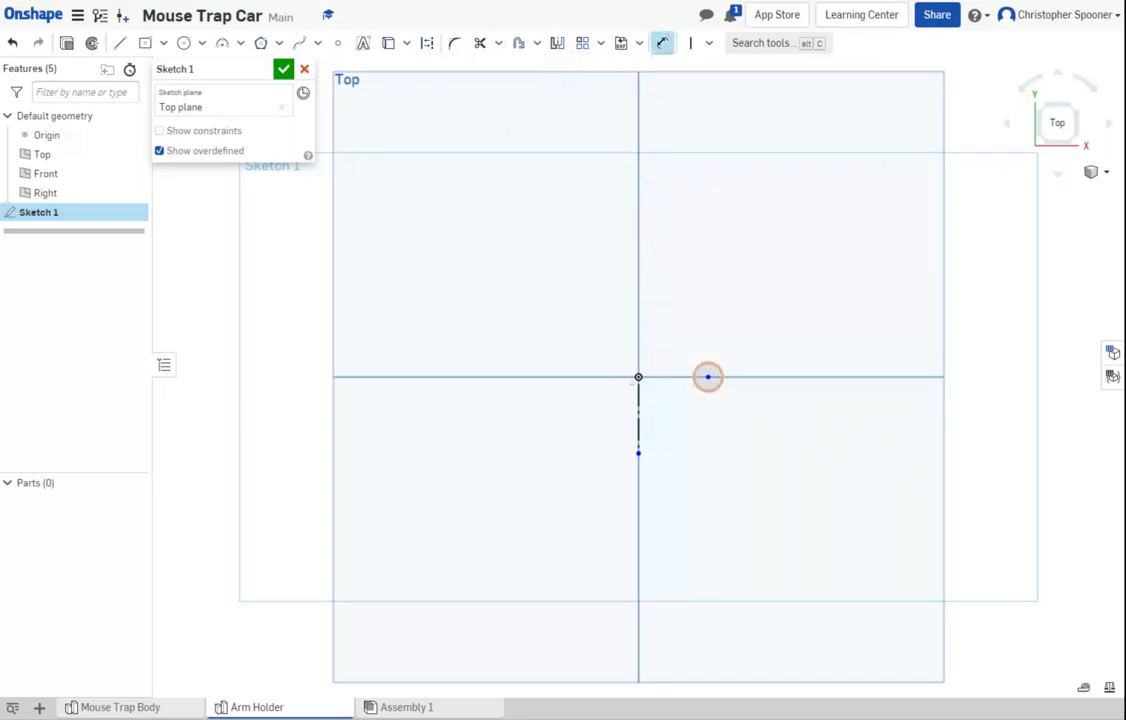
# Step: Switch to the Mouse Trap Body part studio and double-click the model to inspect the base board
pyautogui.click(708, 377)
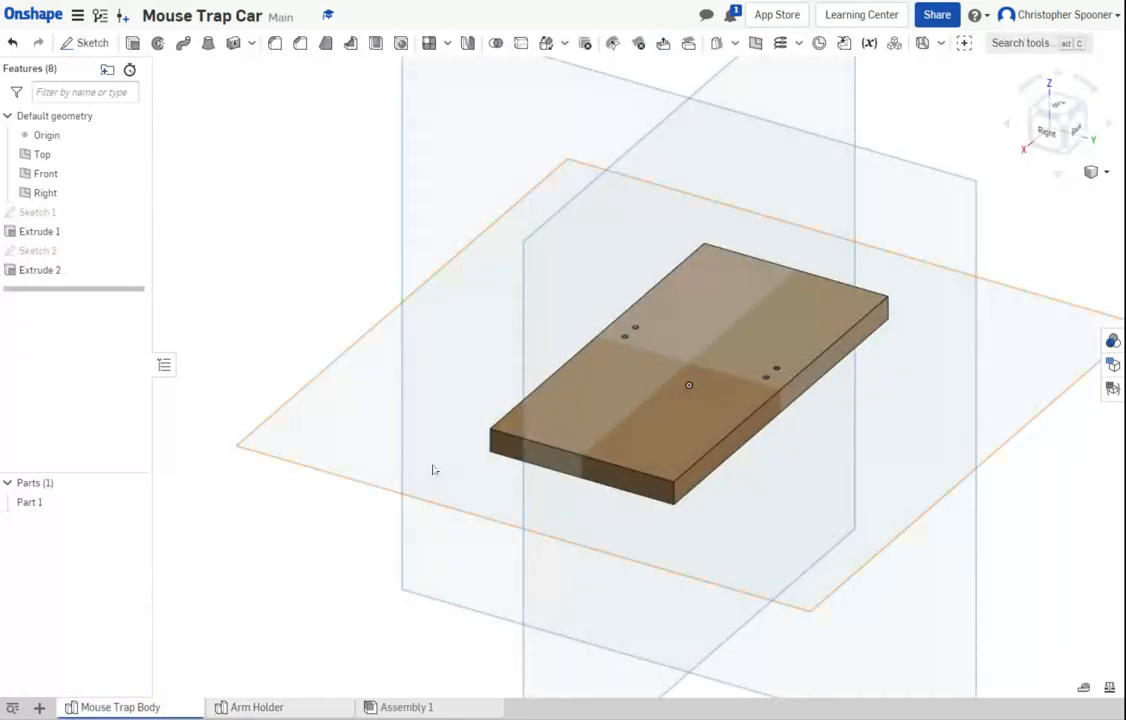
pyautogui.doubleClick(40, 270)
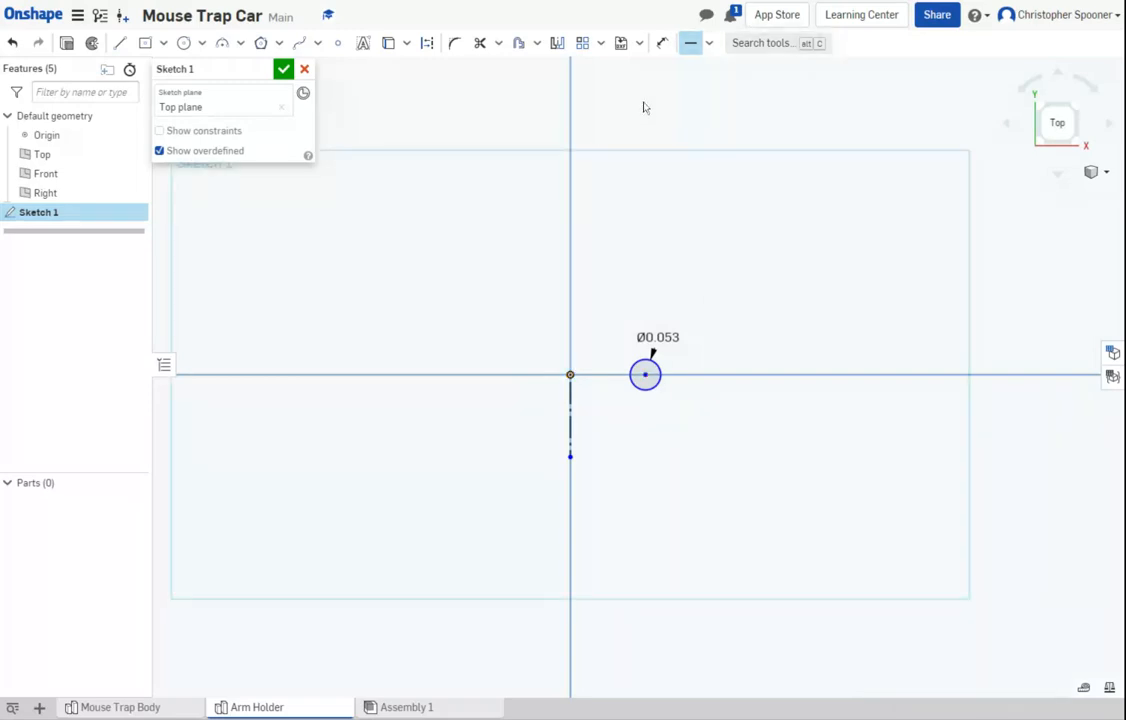
pyautogui.moveTo(651, 101)
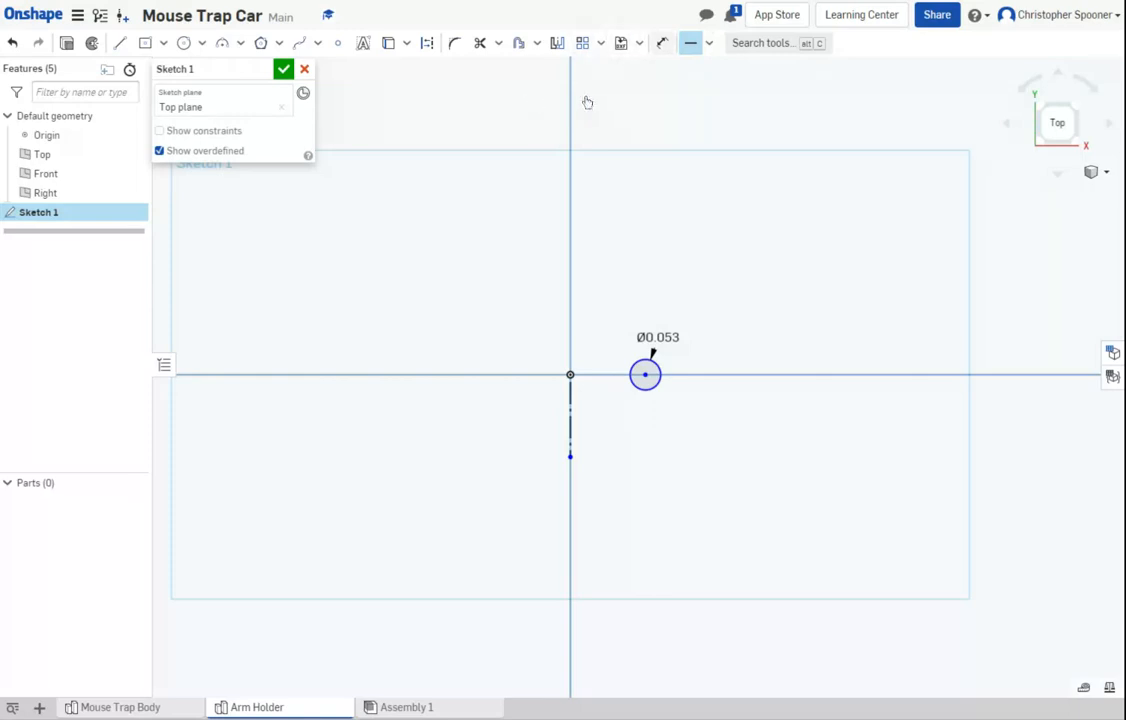
# Step: Set the circle's horizontal distance from the vertical line to .14
pyautogui.click(690, 42)
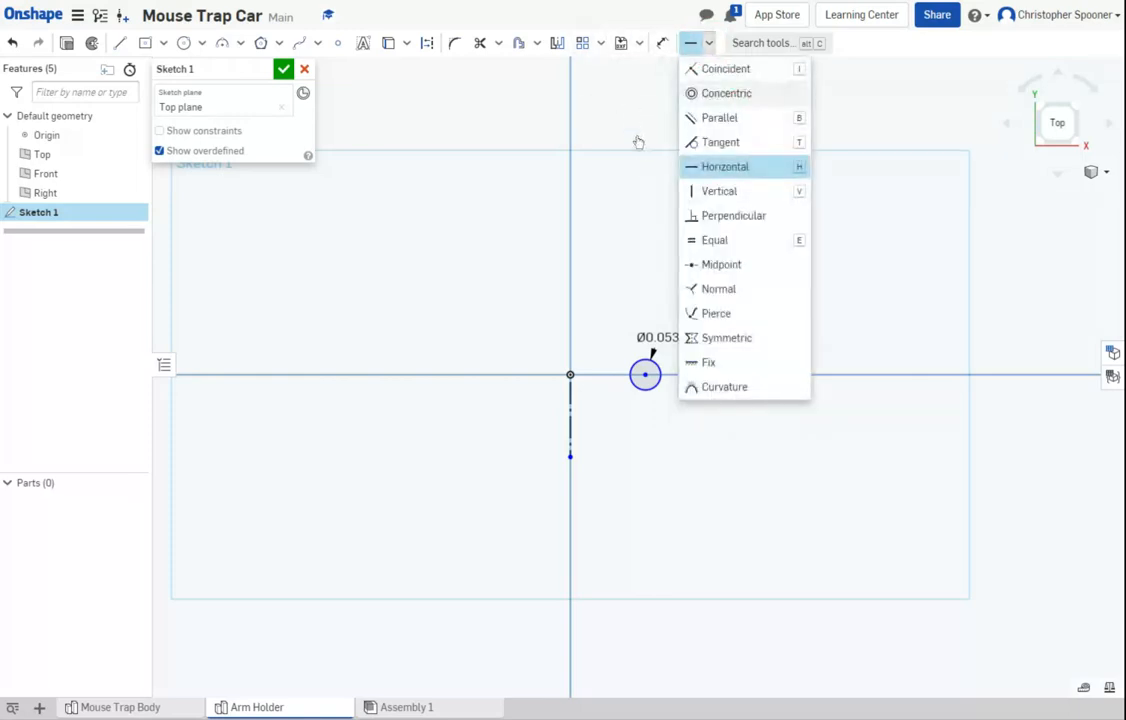
pyautogui.moveTo(600, 105)
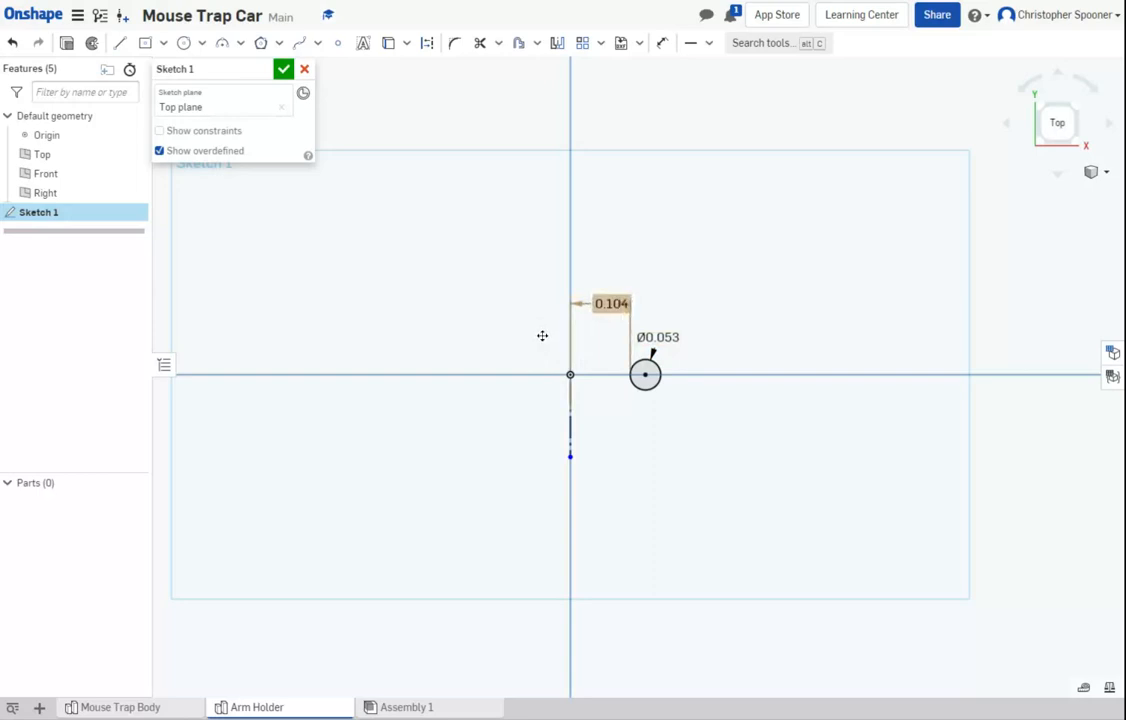
pyautogui.doubleClick(611, 303)
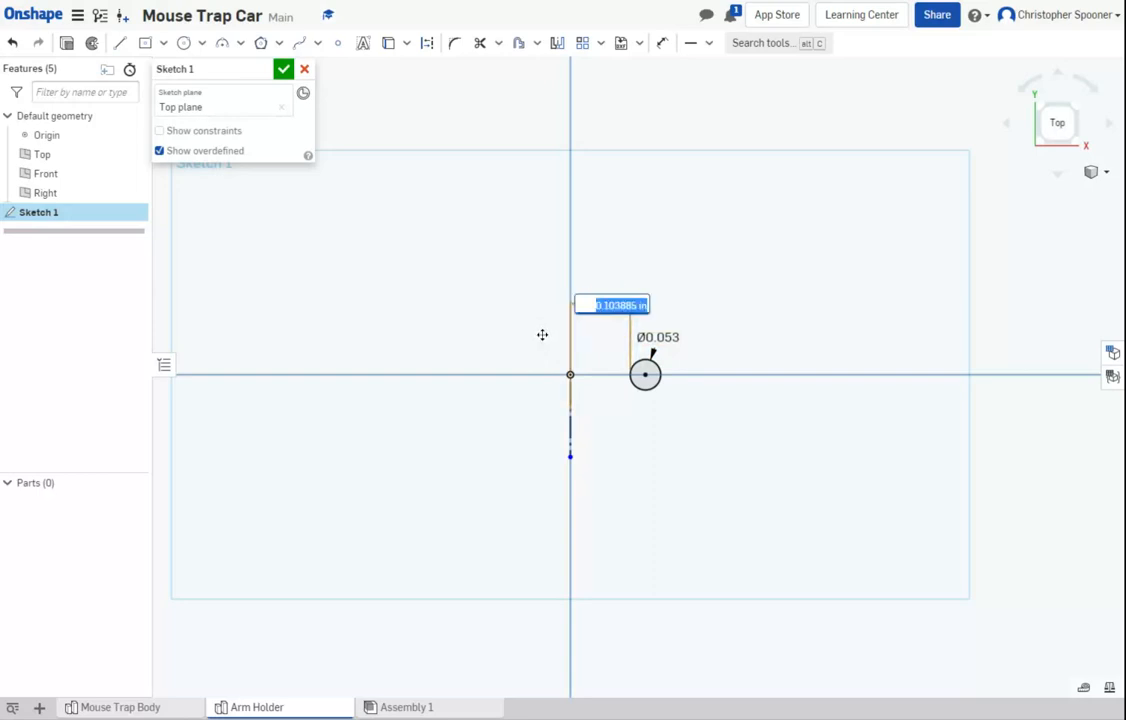
pyautogui.write('14')
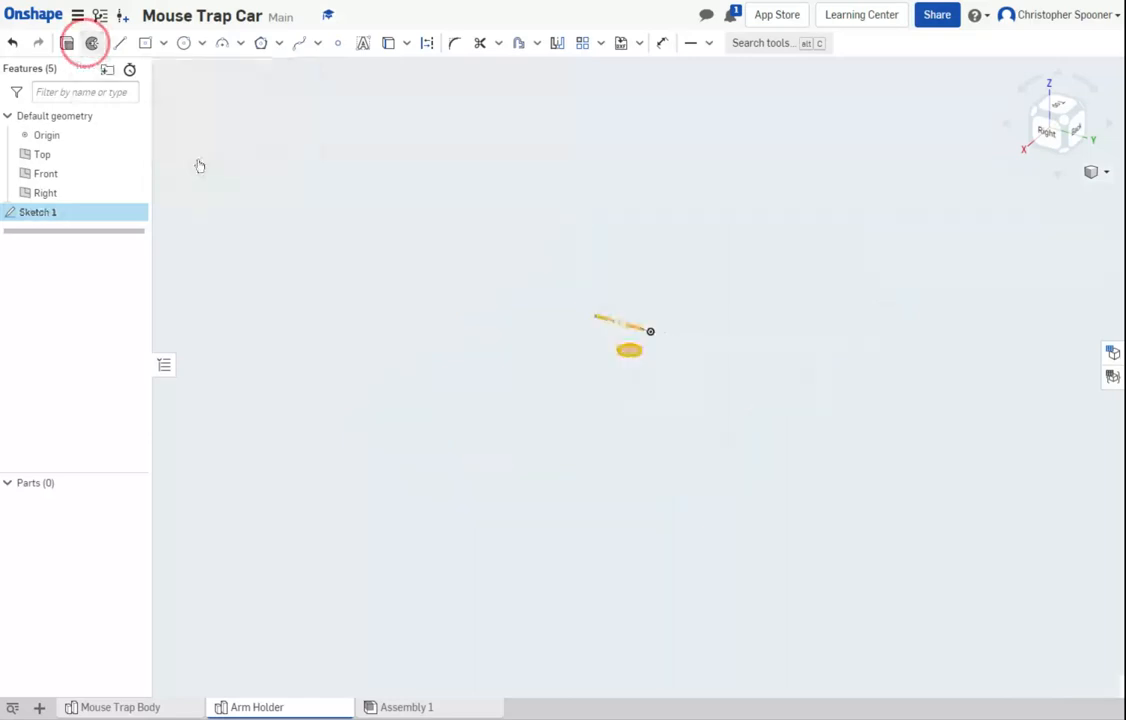
# Step: Revolve the circle about the sketch line in one direction by 180 degrees
pyautogui.click(93, 43)
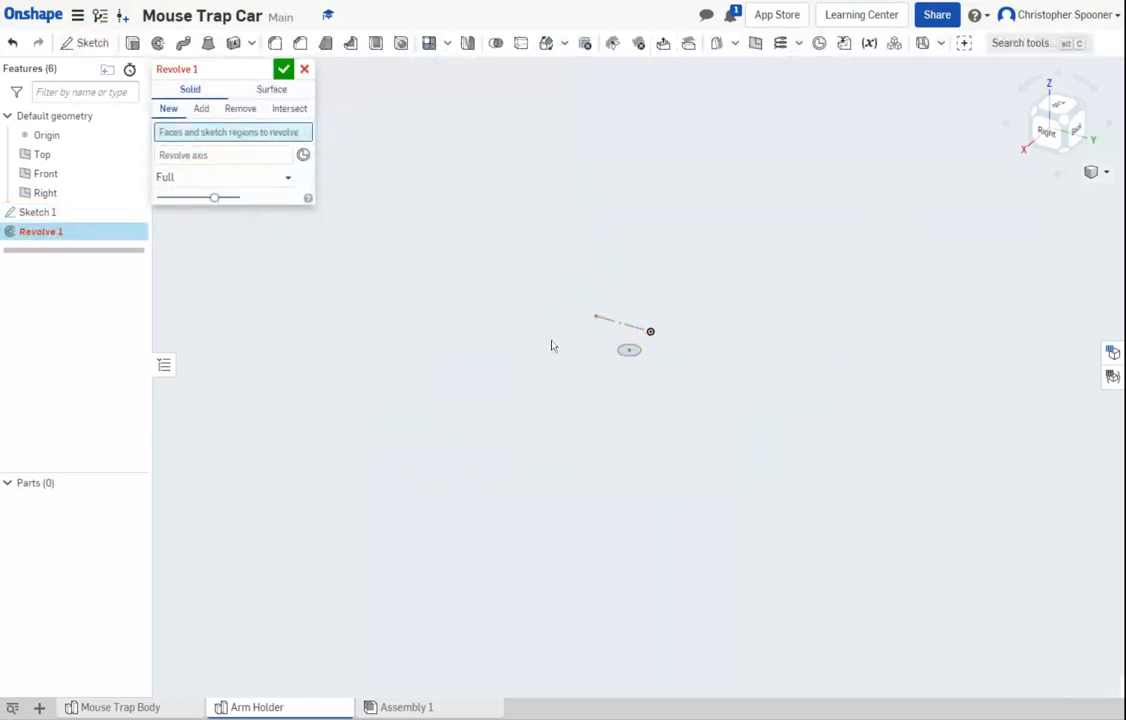
pyautogui.click(629, 349)
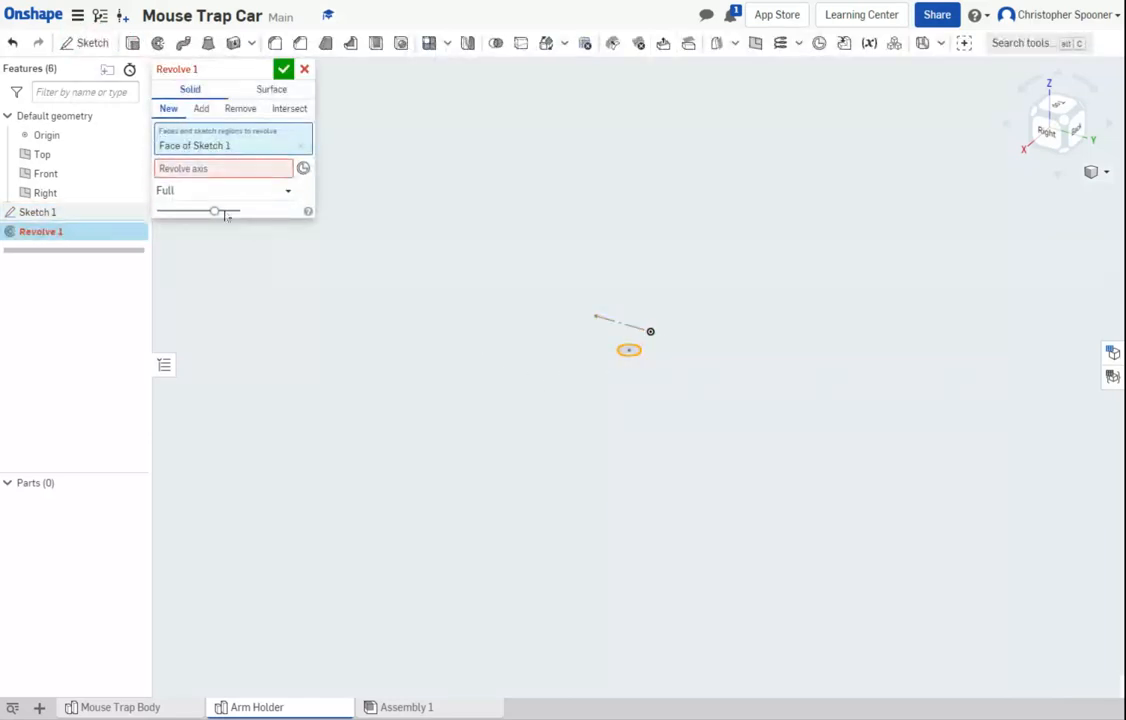
pyautogui.click(620, 320)
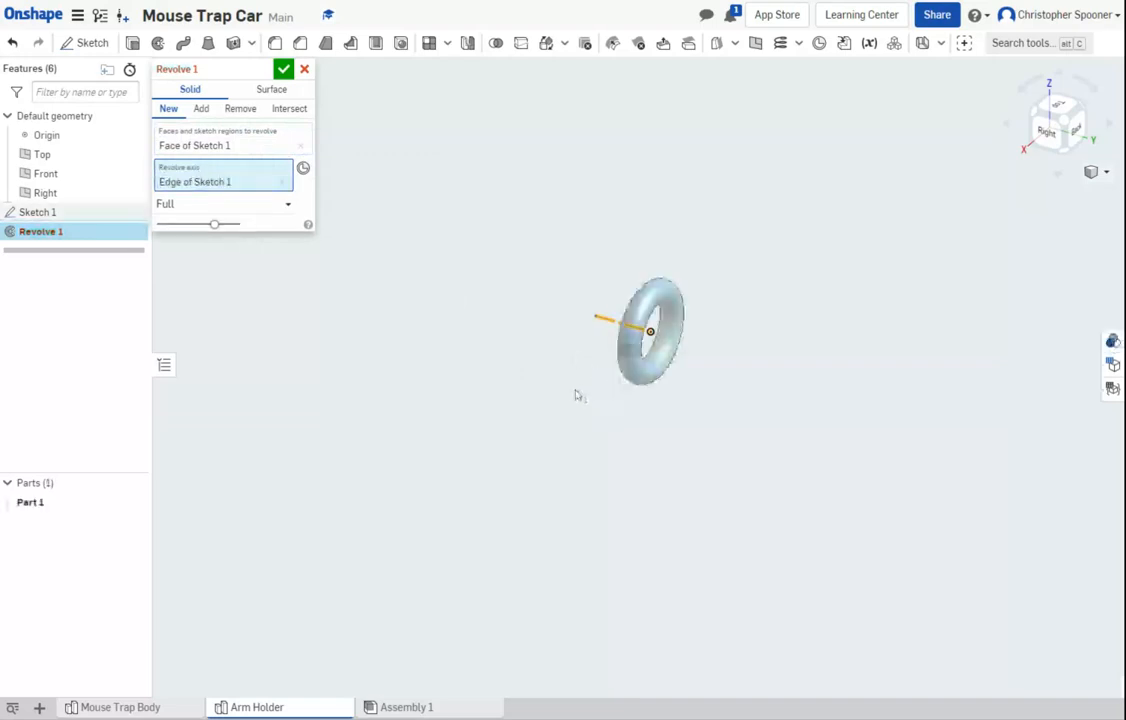
pyautogui.moveTo(282, 181)
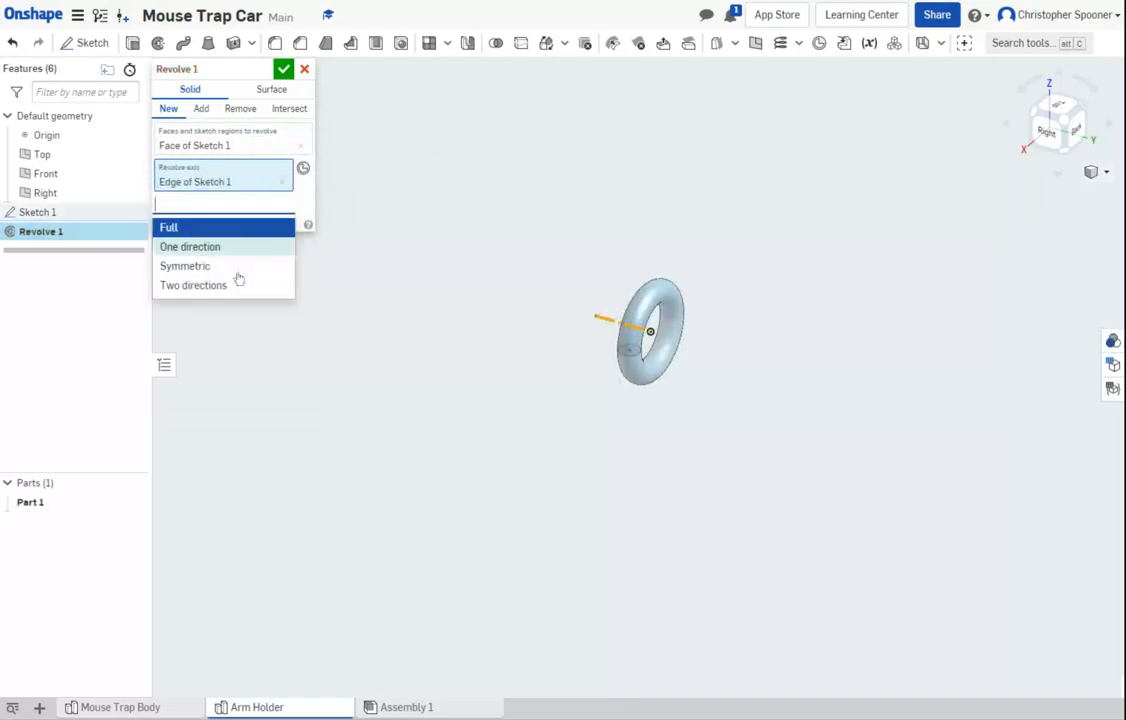
pyautogui.click(189, 246)
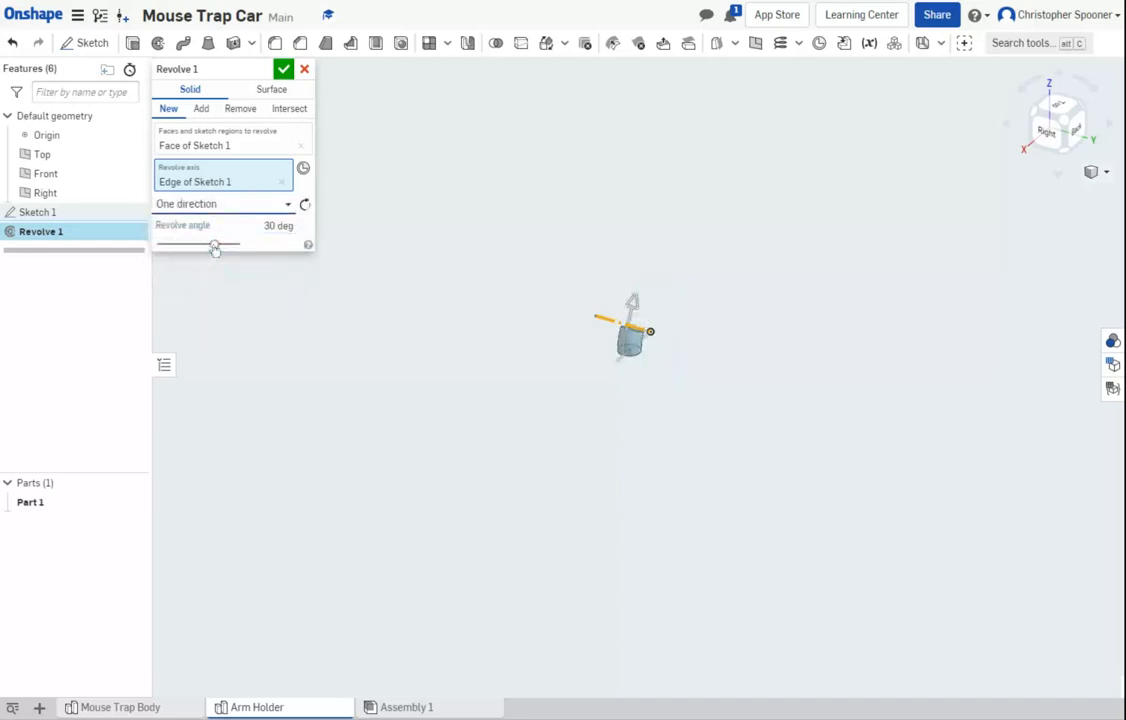
pyautogui.click(222, 204)
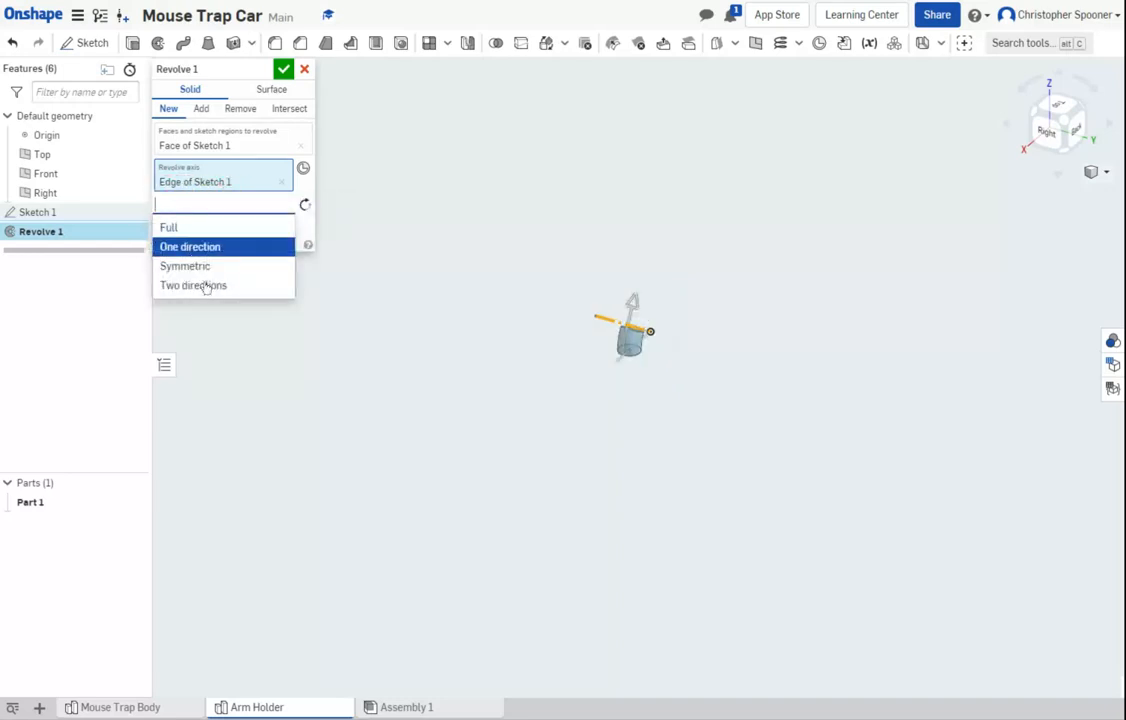
pyautogui.click(190, 246)
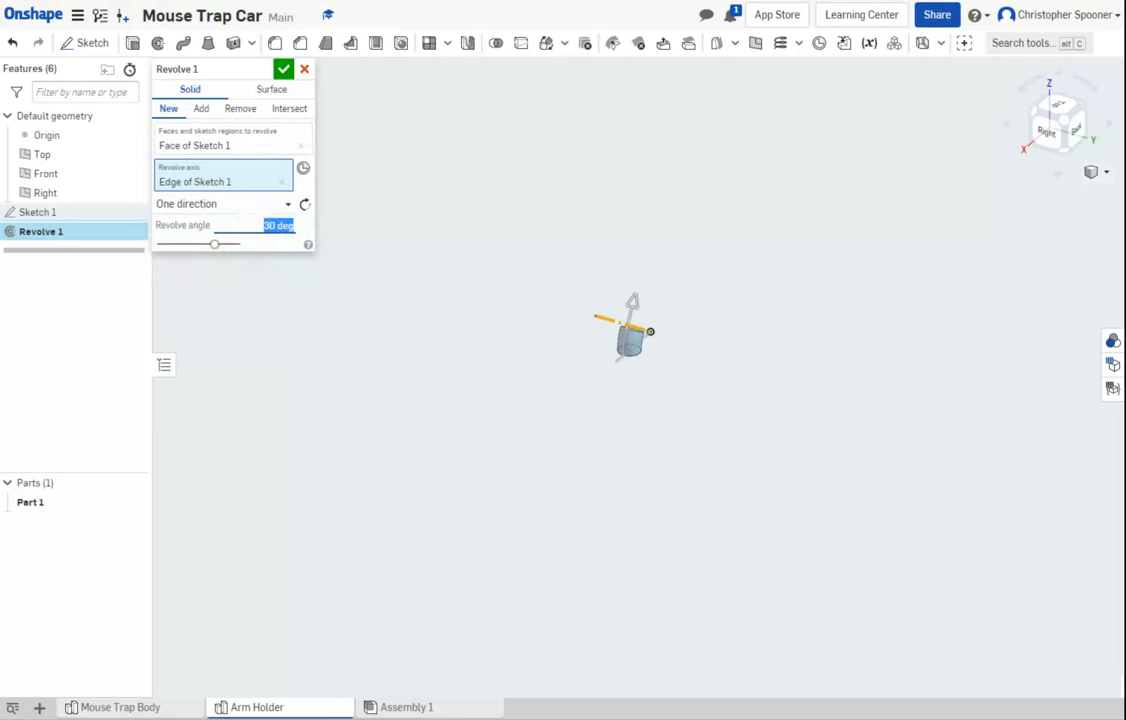
pyautogui.write('180')
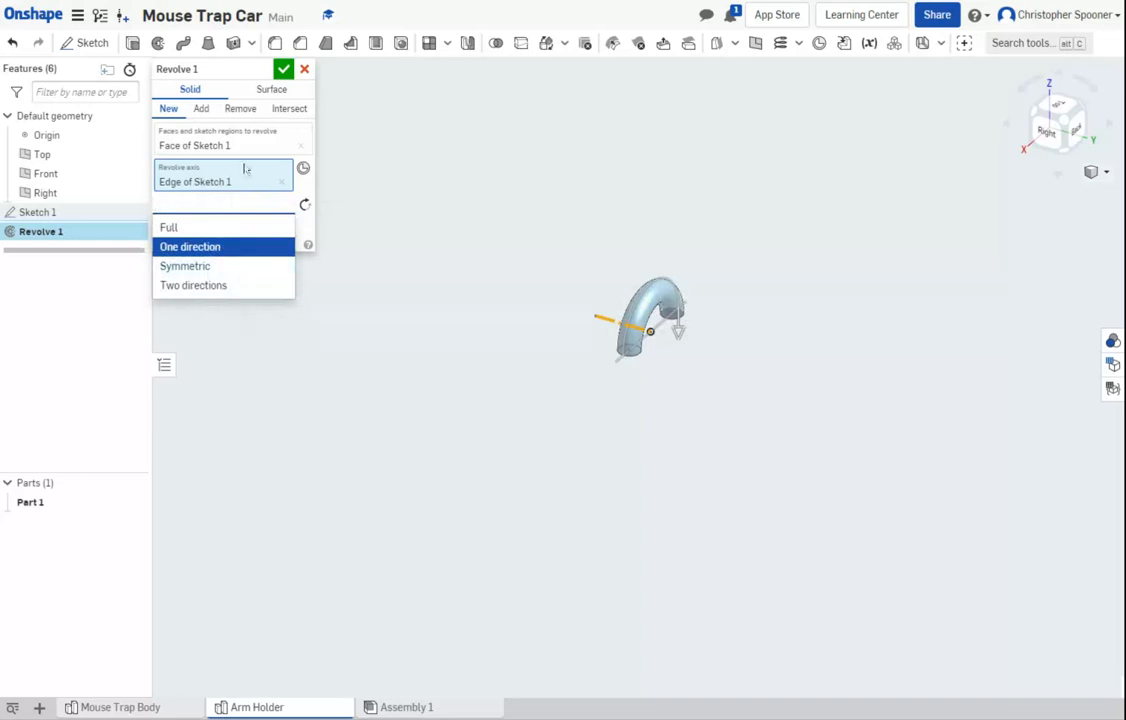
pyautogui.click(284, 69)
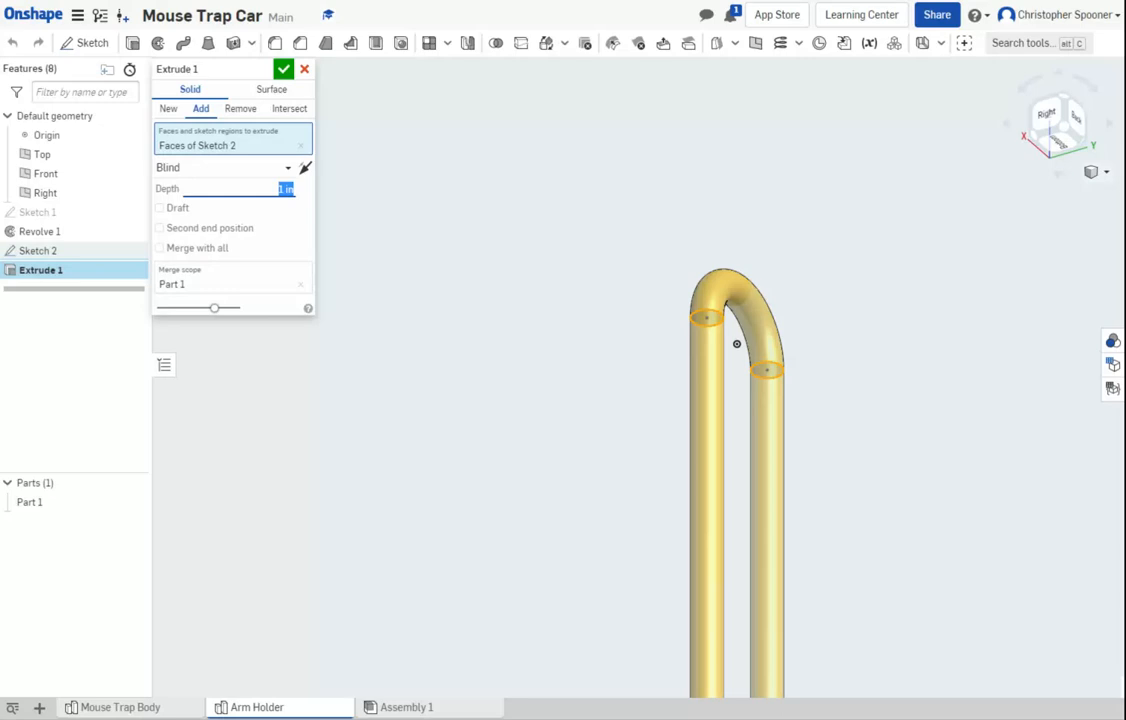
# Step: Enter the Extrude 1 depth as the formula .525-(.14/2)
pyautogui.write('58')
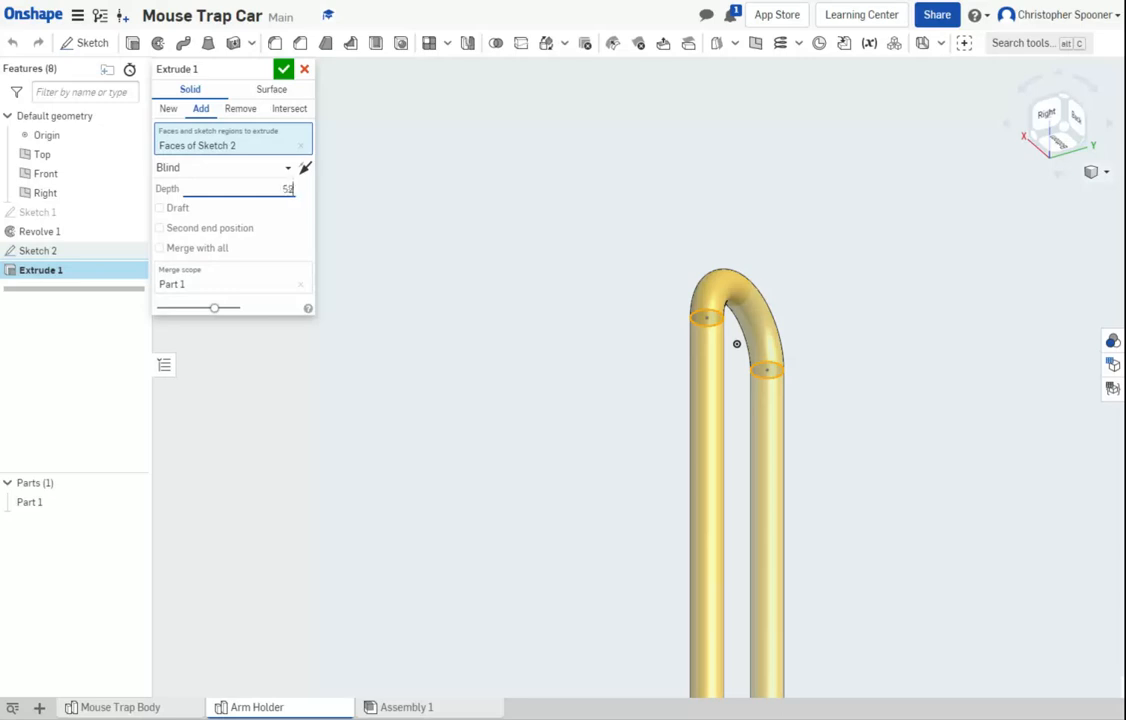
pyautogui.write('525-')
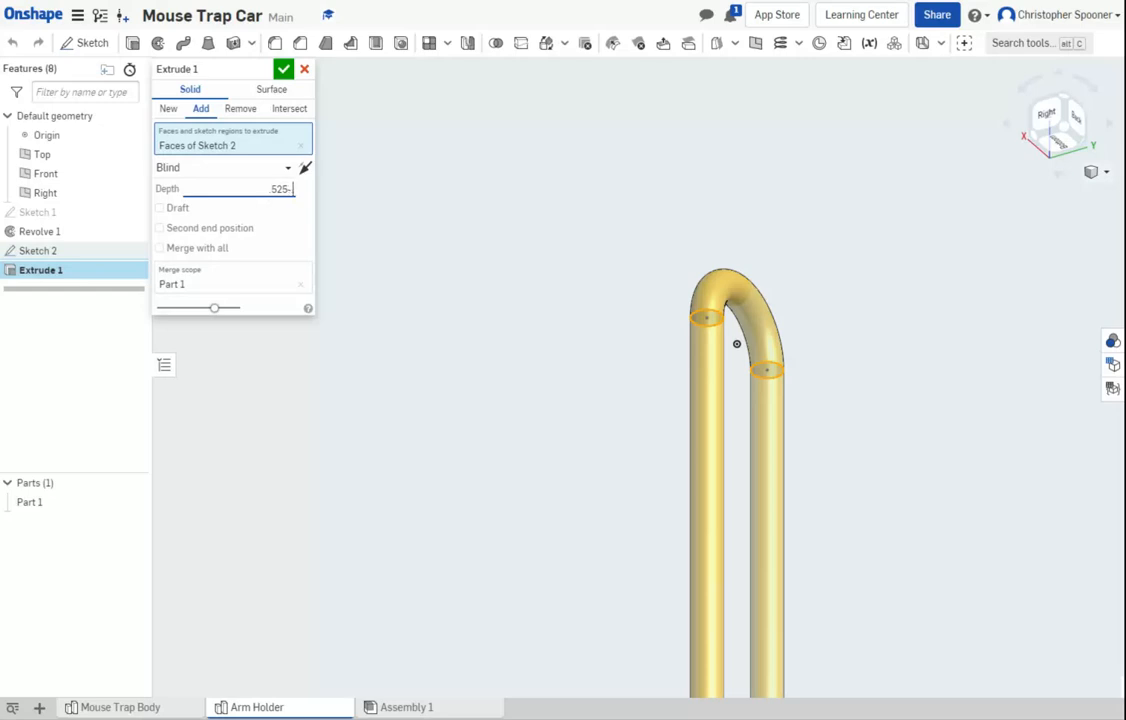
pyautogui.write('1')
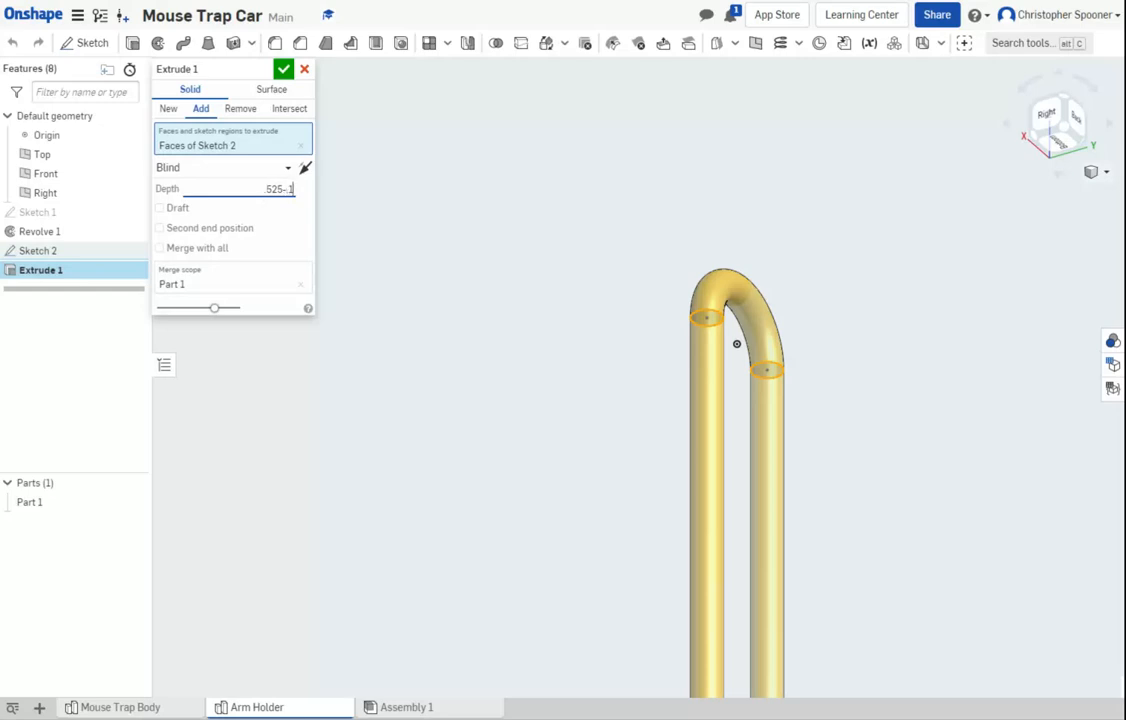
pyautogui.click(120, 707)
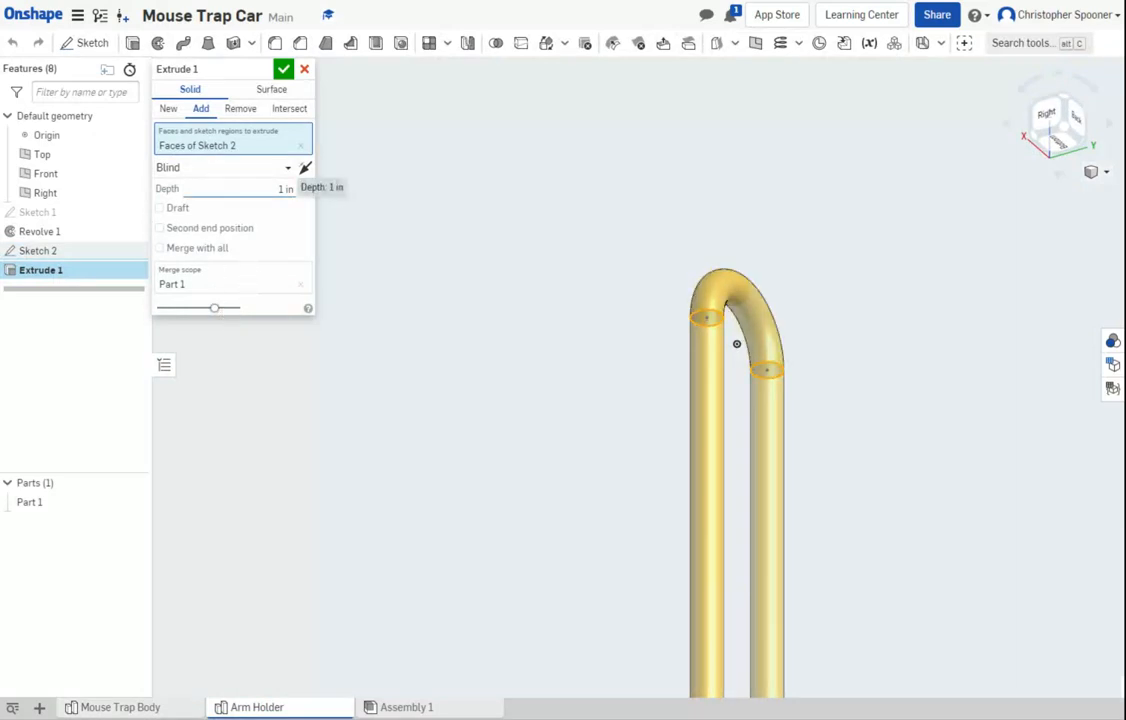
pyautogui.click(275, 189)
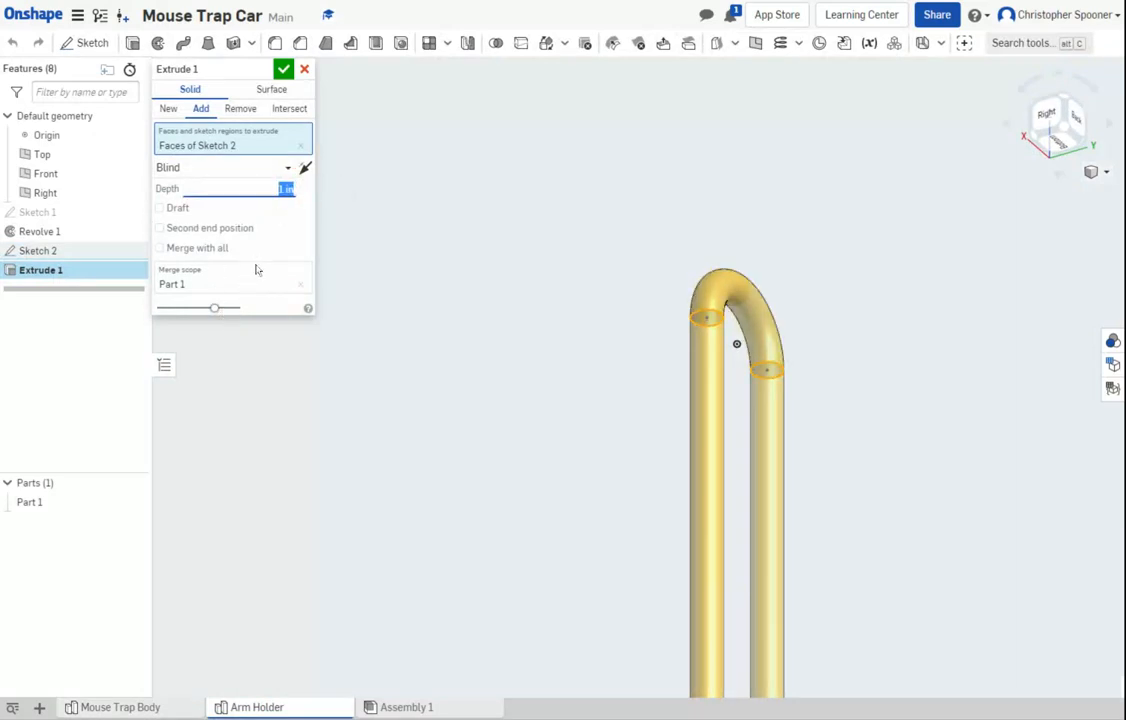
pyautogui.write('525-(14/2')
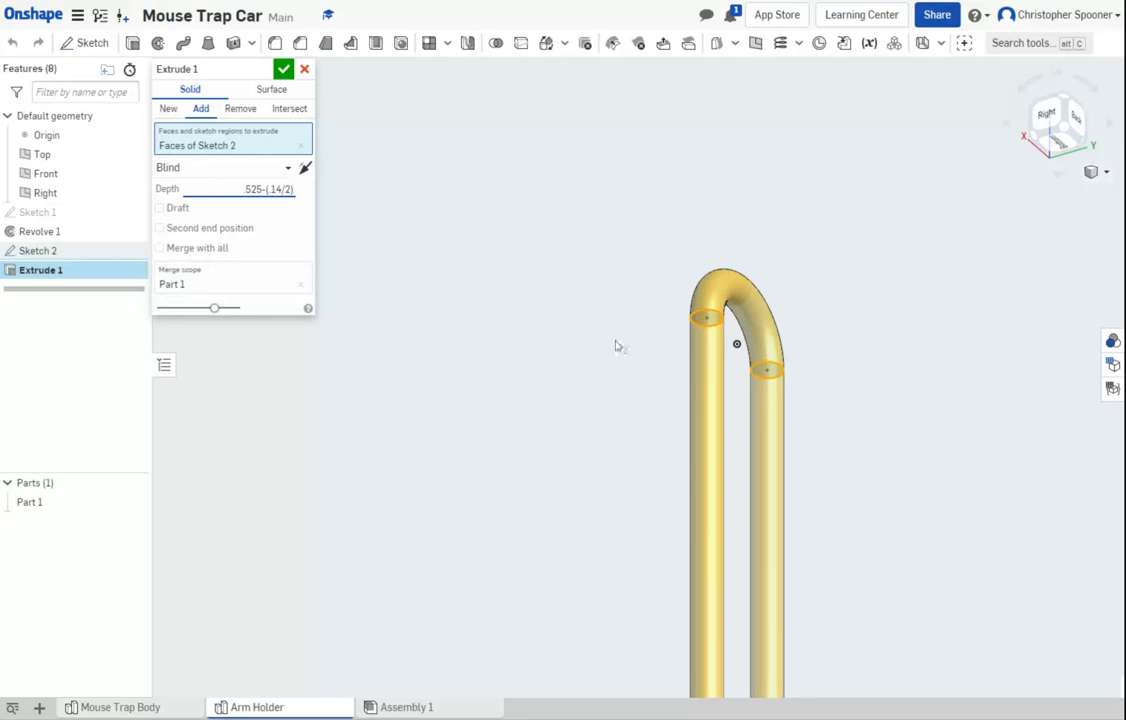
pyautogui.moveTo(487, 343)
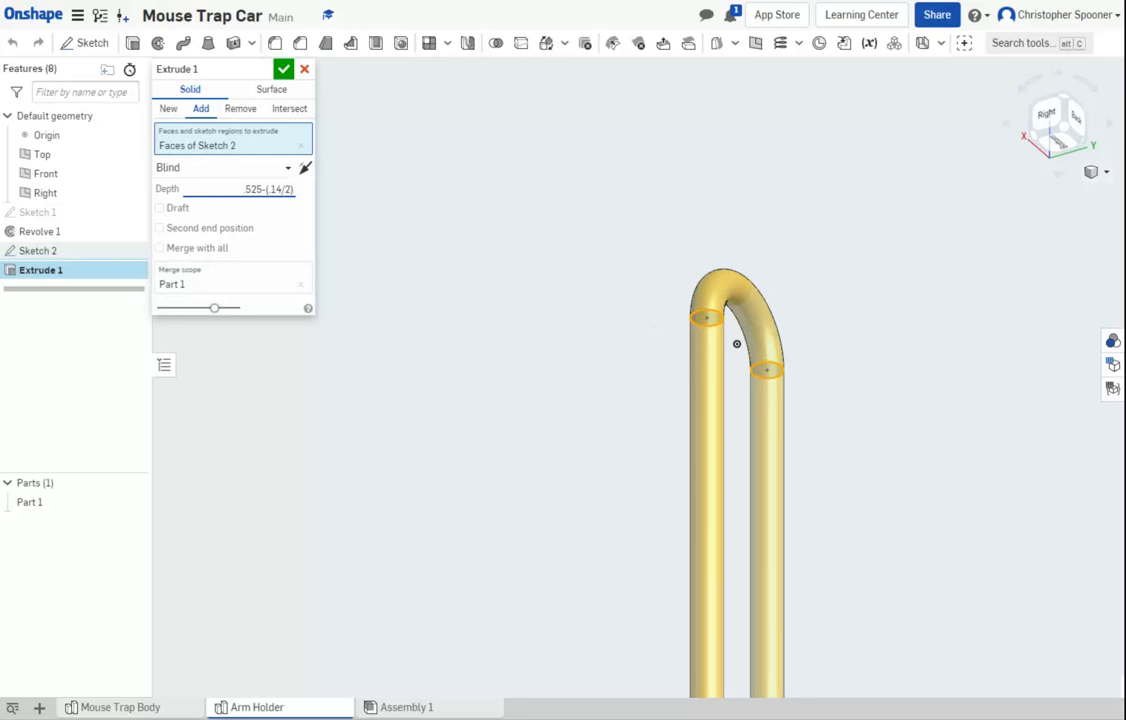
pyautogui.click(265, 189)
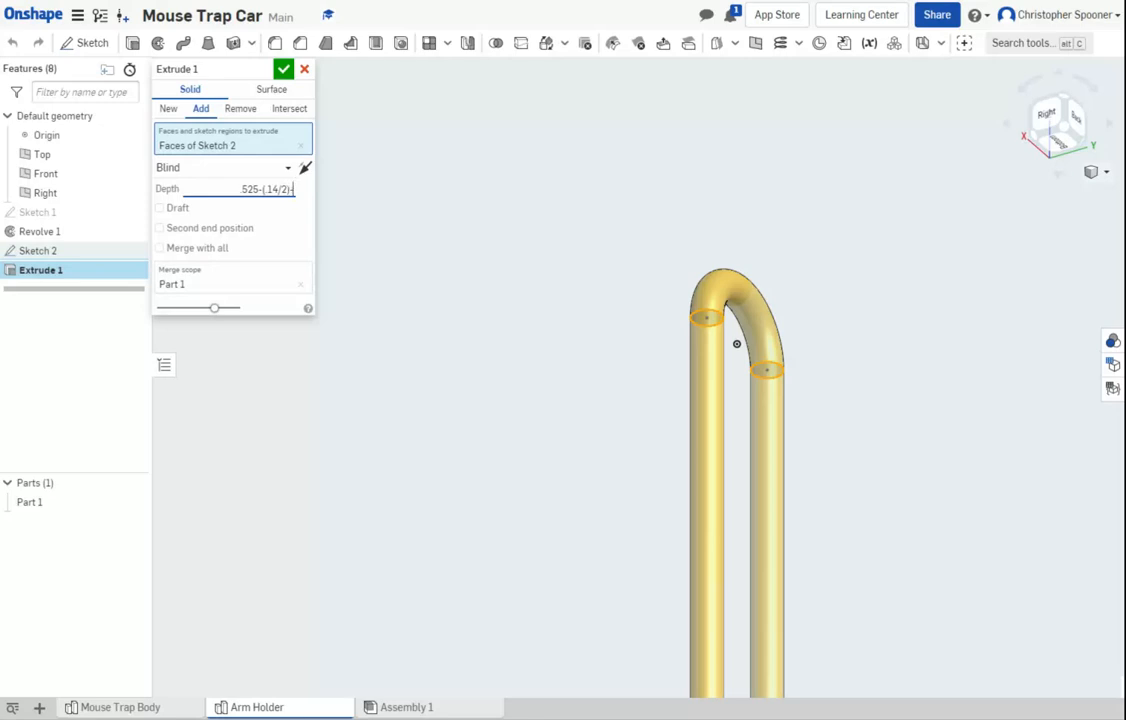